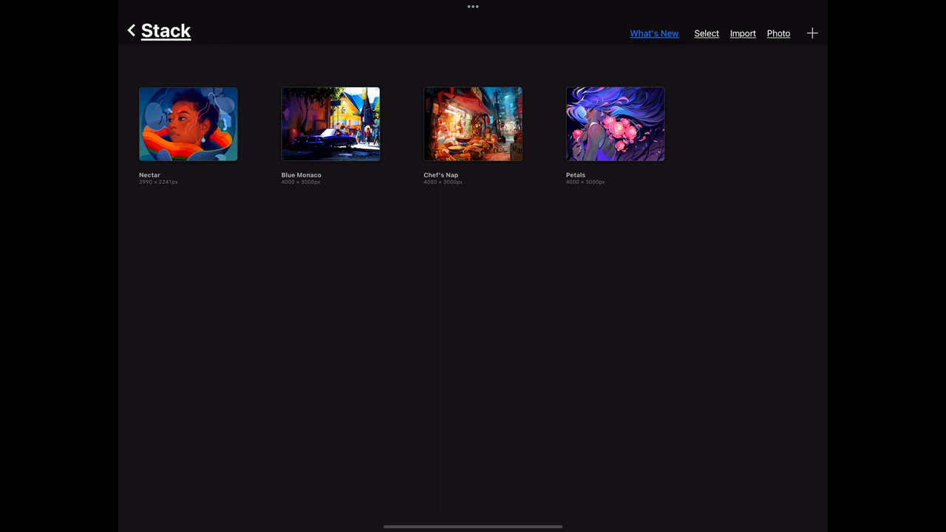
Return from the artwork stack to the gallery and create a new blank canvas.
{"action": "left_click", "coordinate": [131, 30]}
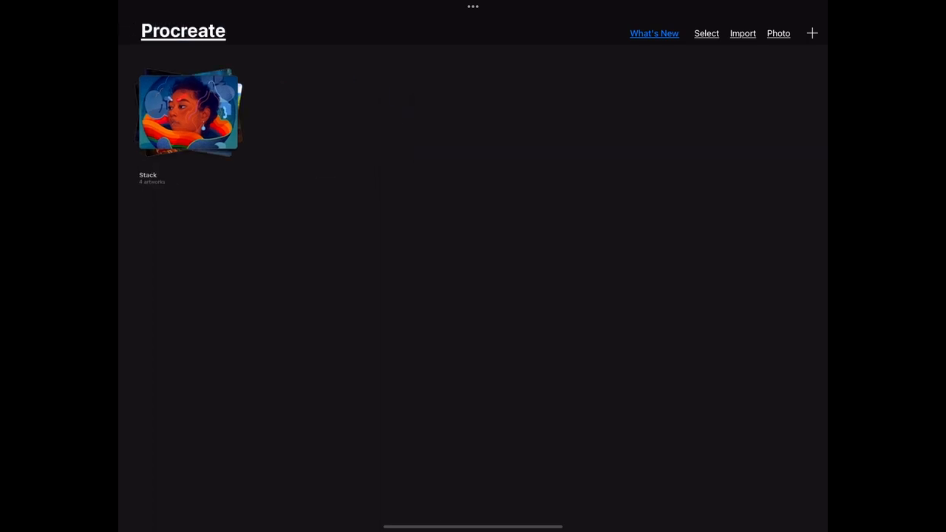
{"action": "left_click", "coordinate": [811, 33]}
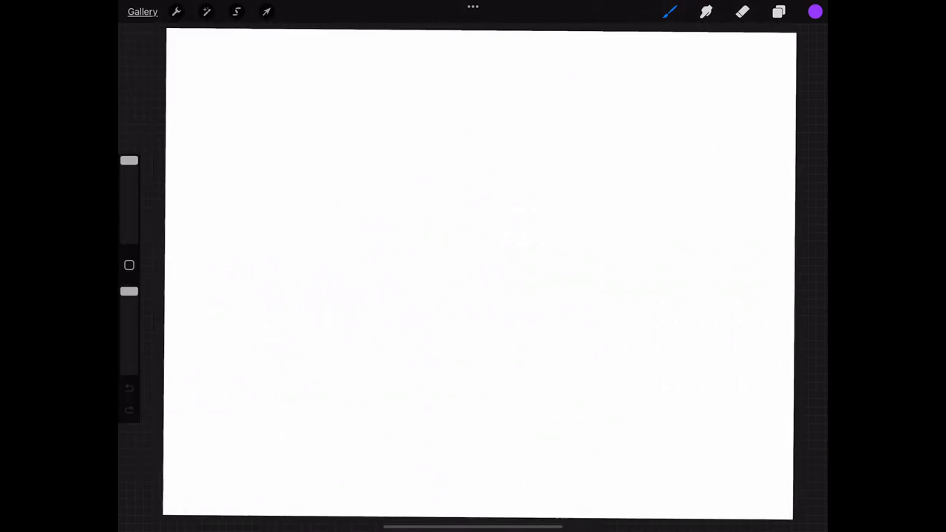
Select the grainy Melaleuca brush from the Textures set and bring up the colour picker.
{"action": "left_click", "coordinate": [668, 12]}
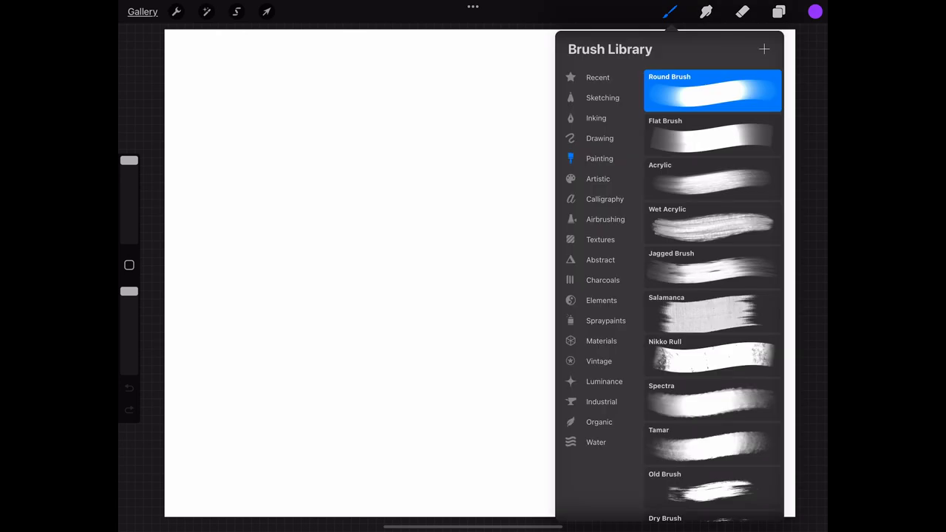
{"action": "scroll", "scroll_direction": "down", "scroll_amount": 3}
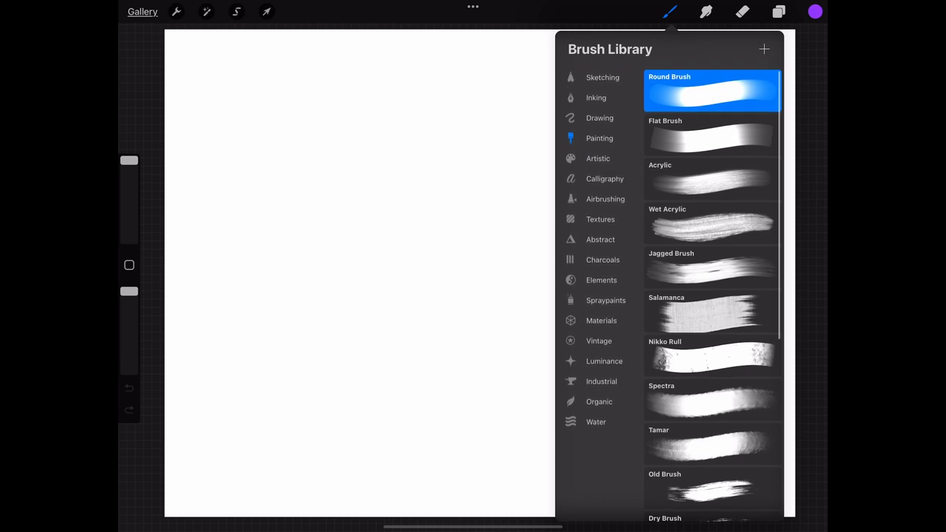
{"action": "left_click", "coordinate": [604, 118]}
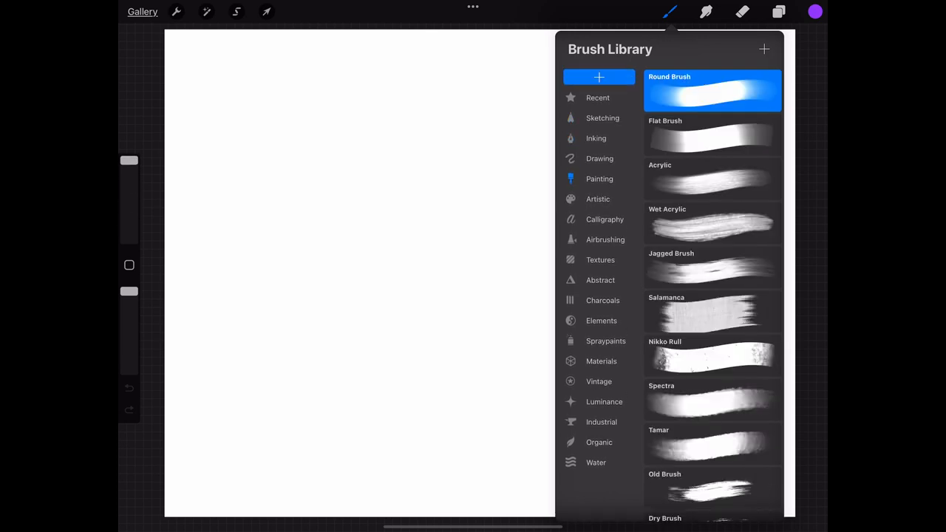
{"action": "left_click", "coordinate": [595, 139]}
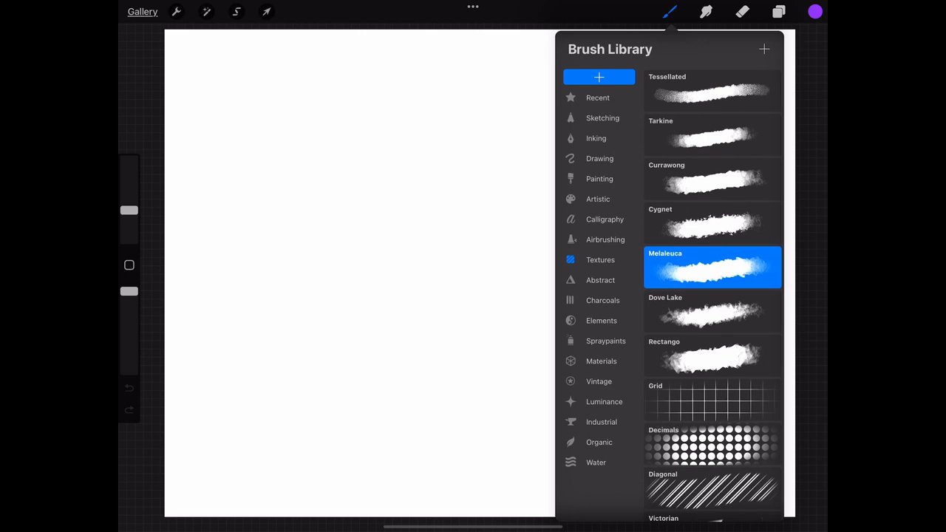
{"action": "left_click", "coordinate": [814, 12]}
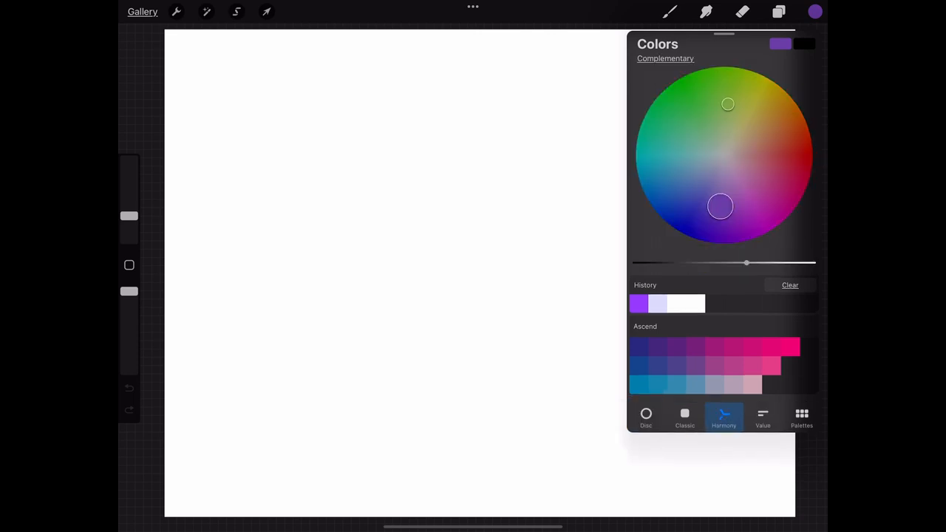
Mix a pale cyan in the Classic picker and paint a broad textured patch mid-canvas.
{"action": "left_click", "coordinate": [802, 417]}
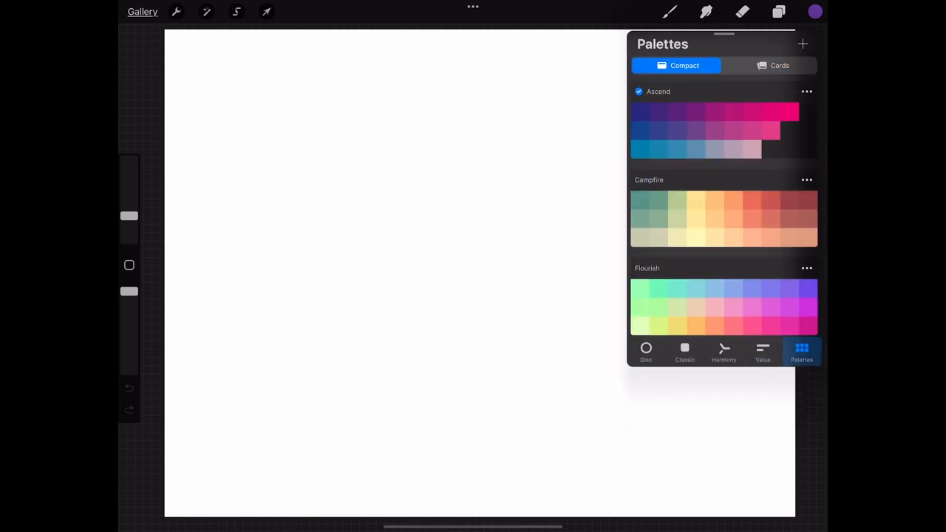
{"action": "left_click", "coordinate": [685, 352]}
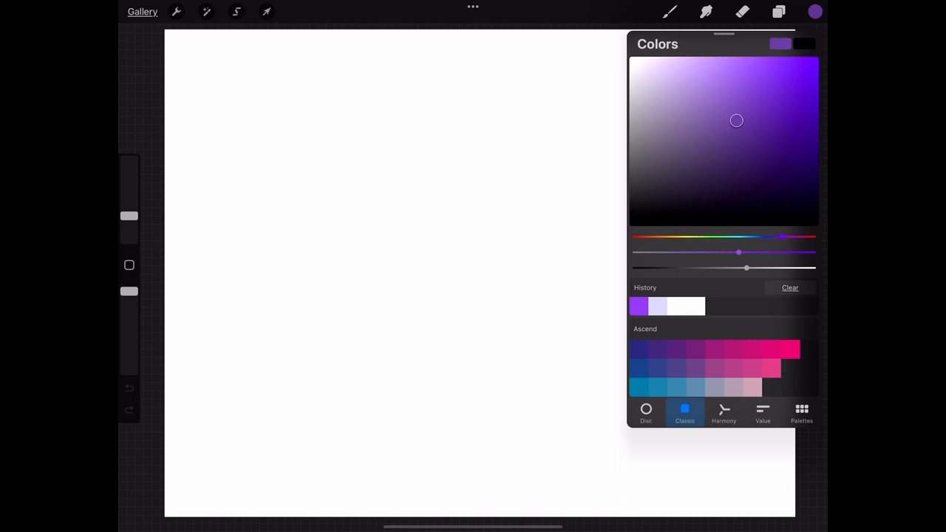
{"action": "left_click_drag", "start_coordinate": [739, 251], "coordinate": [728, 252]}
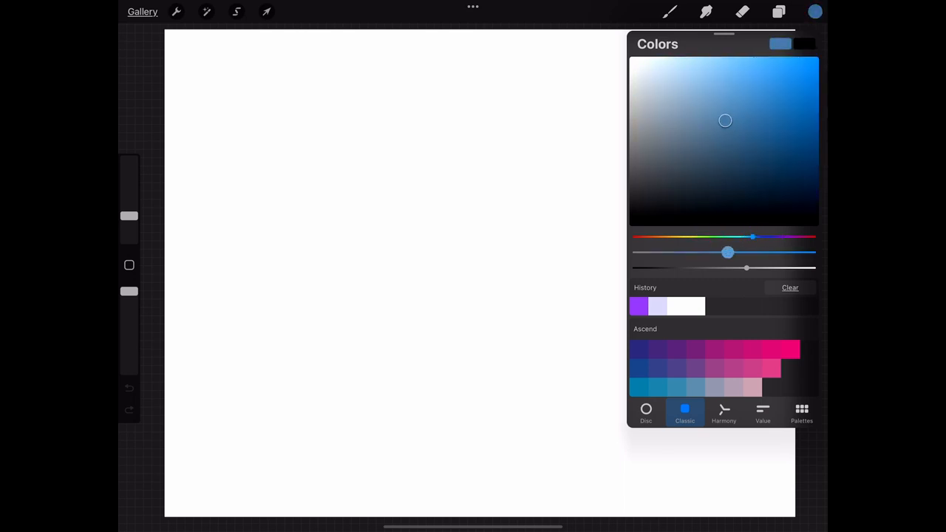
{"action": "left_click", "coordinate": [724, 101]}
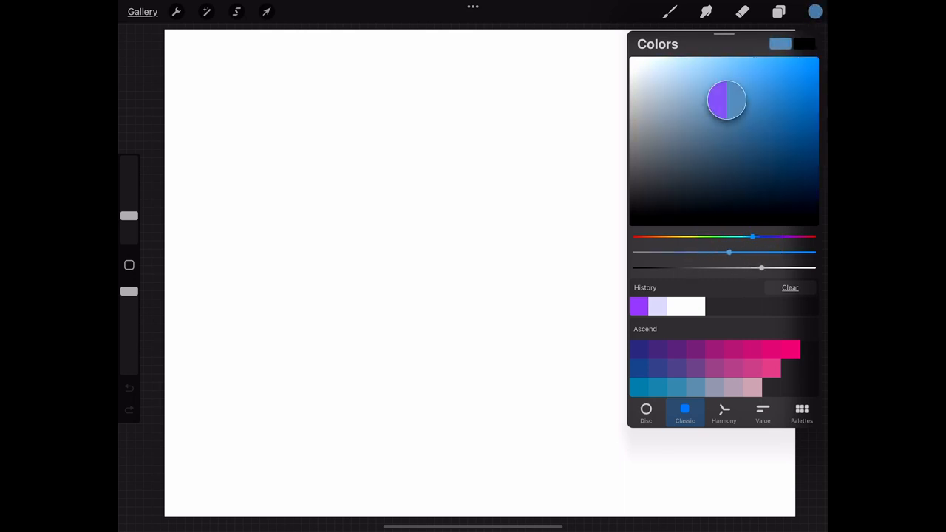
{"action": "left_click_drag", "start_coordinate": [752, 236], "coordinate": [770, 237]}
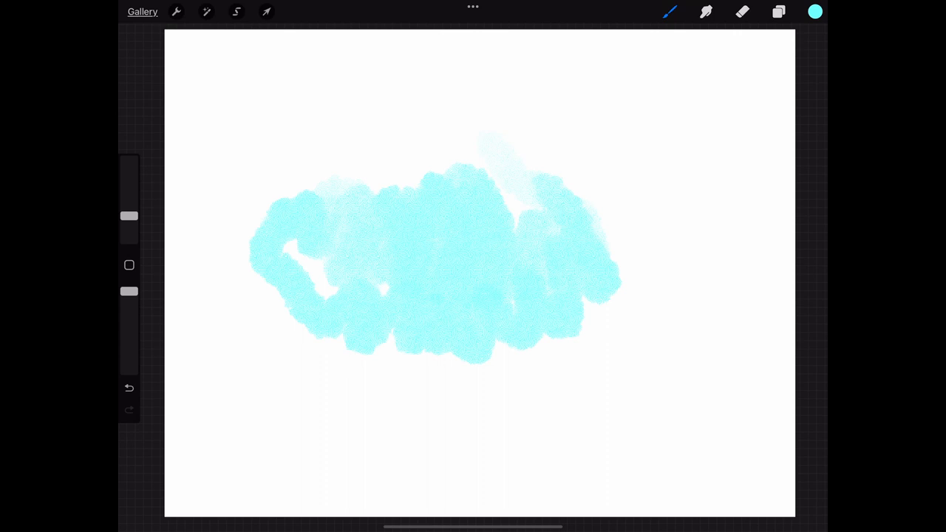
Wash the canvas in cyan with a squiggle top right, then scribble purple patches bottom left.
{"action": "left_click", "coordinate": [129, 214]}
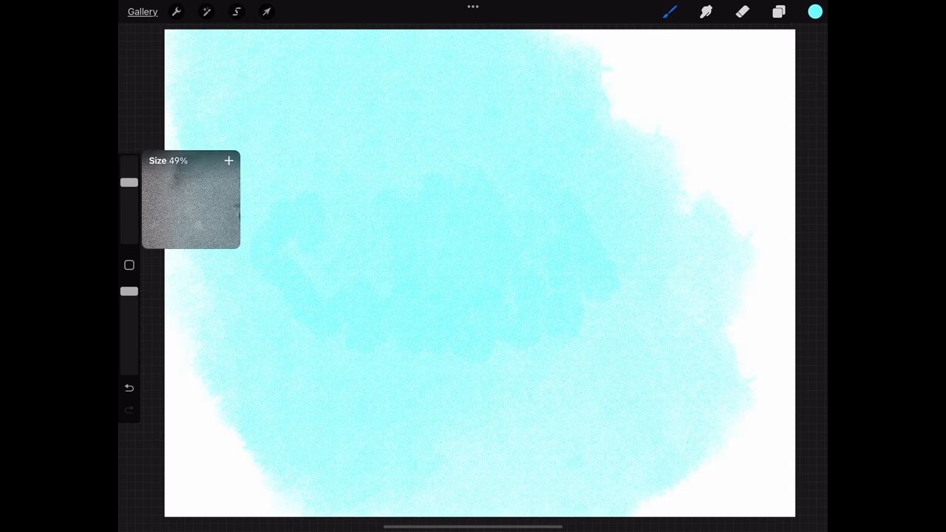
{"action": "left_click_drag", "start_coordinate": [687, 96], "coordinate": [732, 200]}
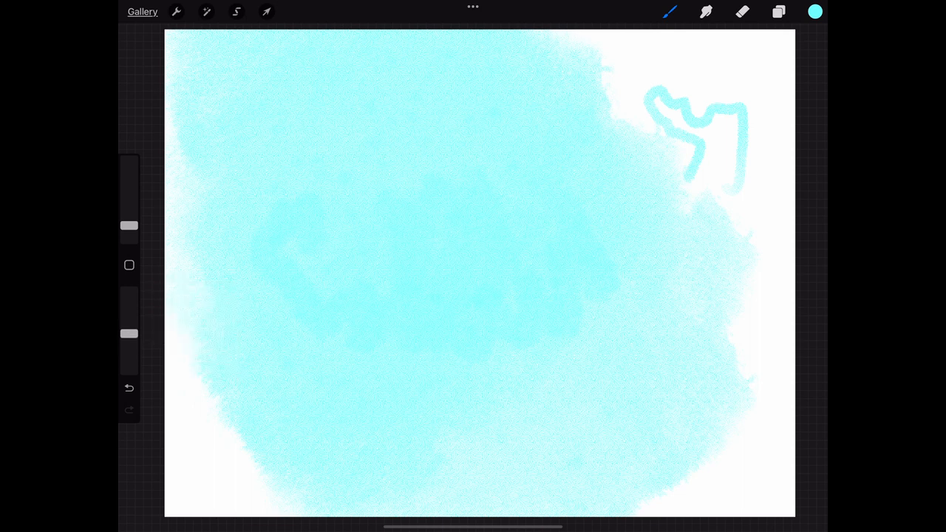
{"action": "left_click", "coordinate": [813, 11]}
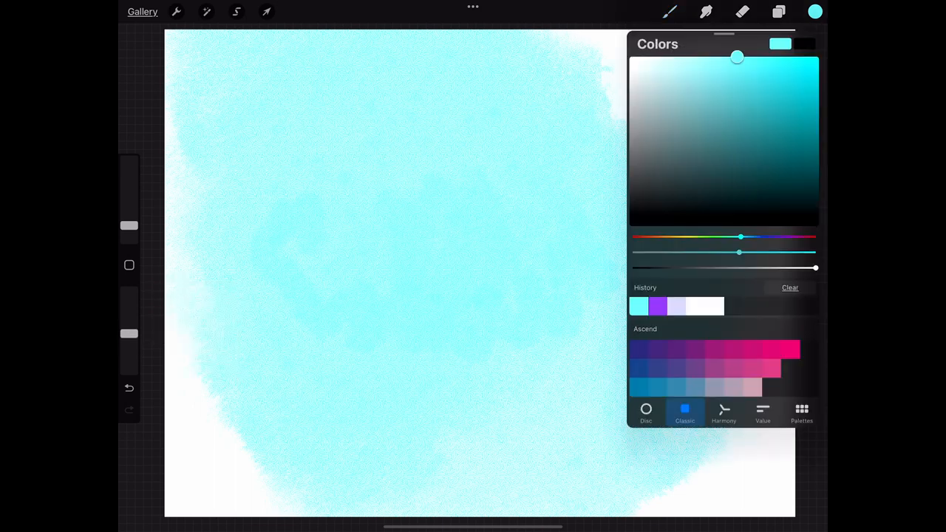
{"action": "left_click_drag", "start_coordinate": [739, 236], "coordinate": [787, 237]}
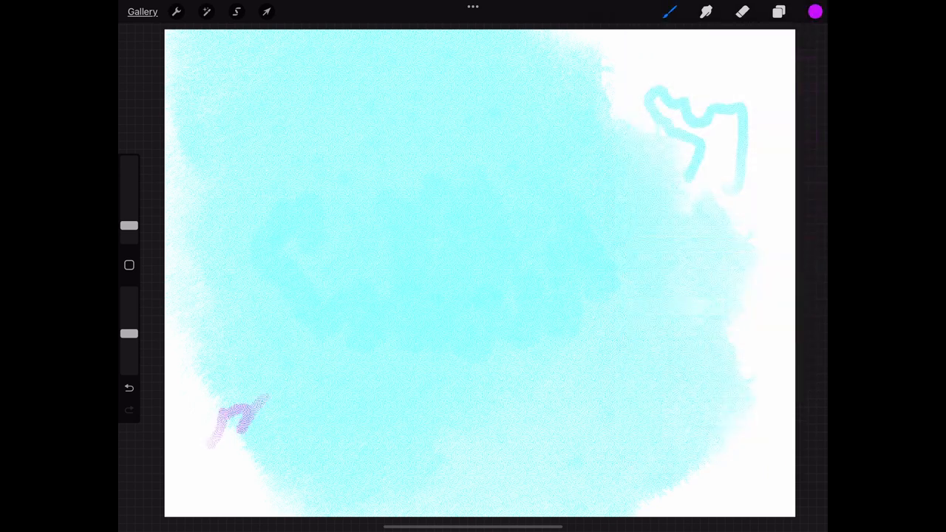
{"action": "left_click_drag", "start_coordinate": [236, 417], "coordinate": [233, 443]}
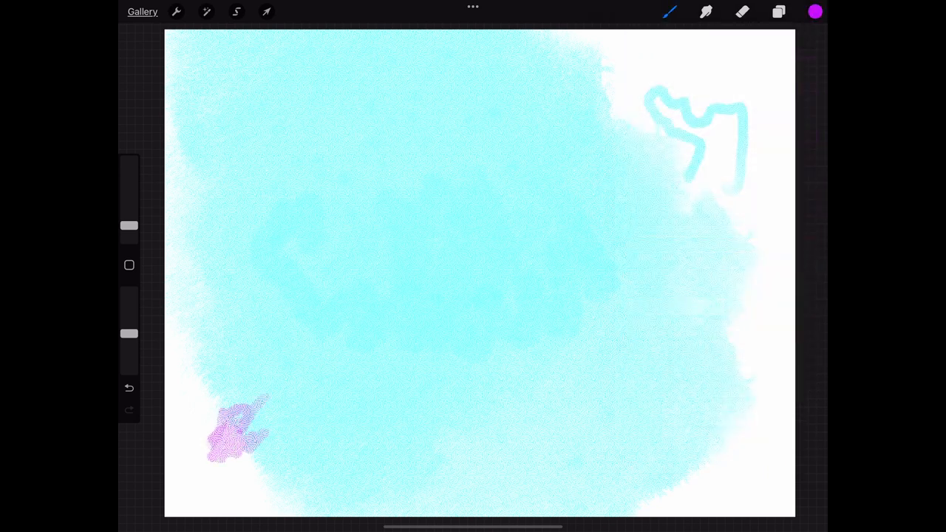
{"action": "left_click_drag", "start_coordinate": [244, 436], "coordinate": [284, 444]}
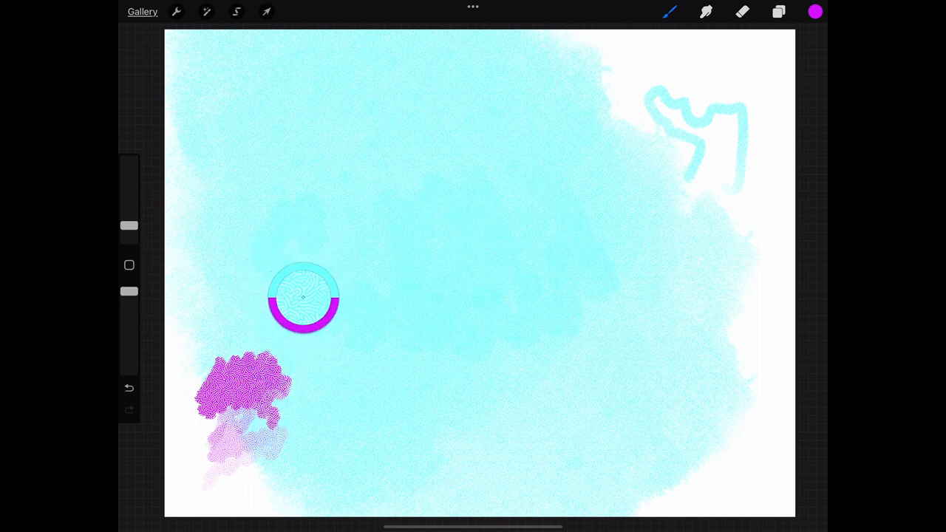
Sample pale pink, paint a stroke, then undo it and all the purple strokes.
{"action": "left_click_drag", "start_coordinate": [303, 297], "coordinate": [236, 387]}
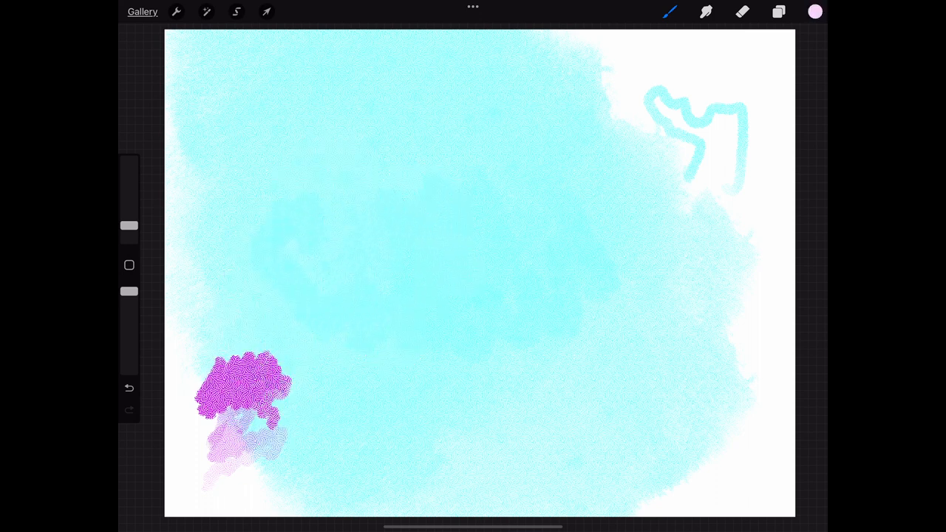
{"action": "left_click_drag", "start_coordinate": [314, 278], "coordinate": [402, 229]}
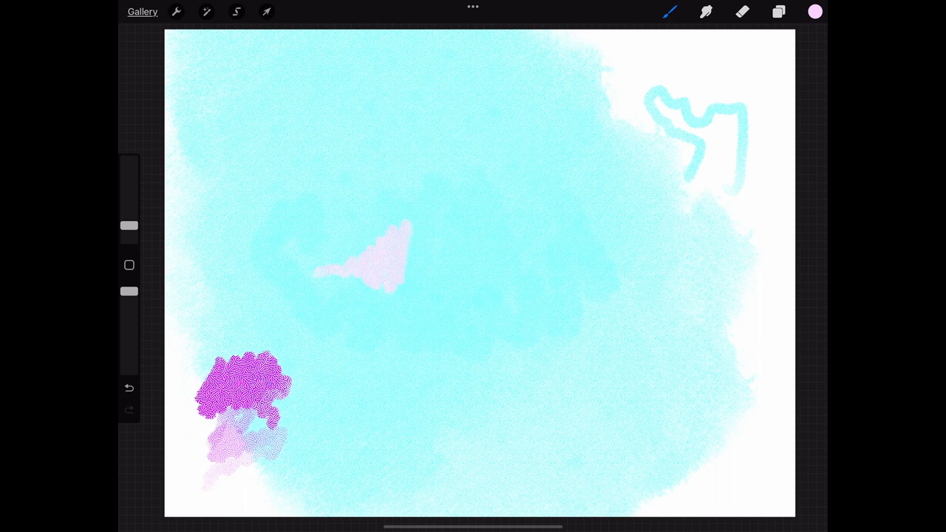
{"action": "left_click", "coordinate": [128, 387]}
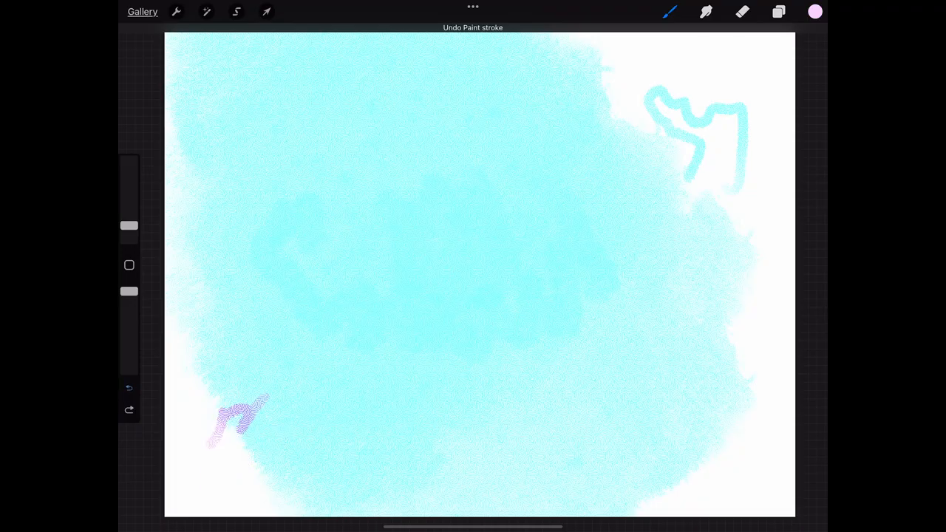
{"action": "left_click_drag", "start_coordinate": [244, 417], "coordinate": [230, 443]}
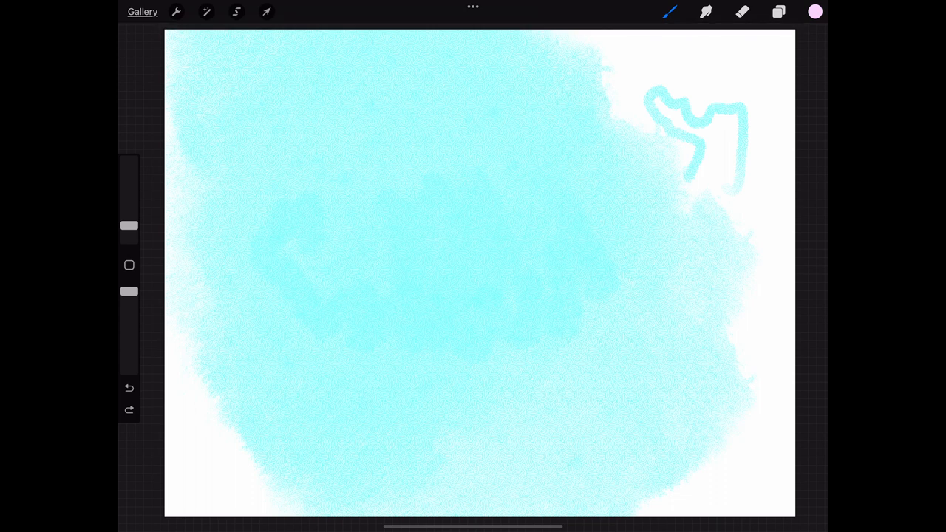
{"action": "left_click", "coordinate": [130, 409]}
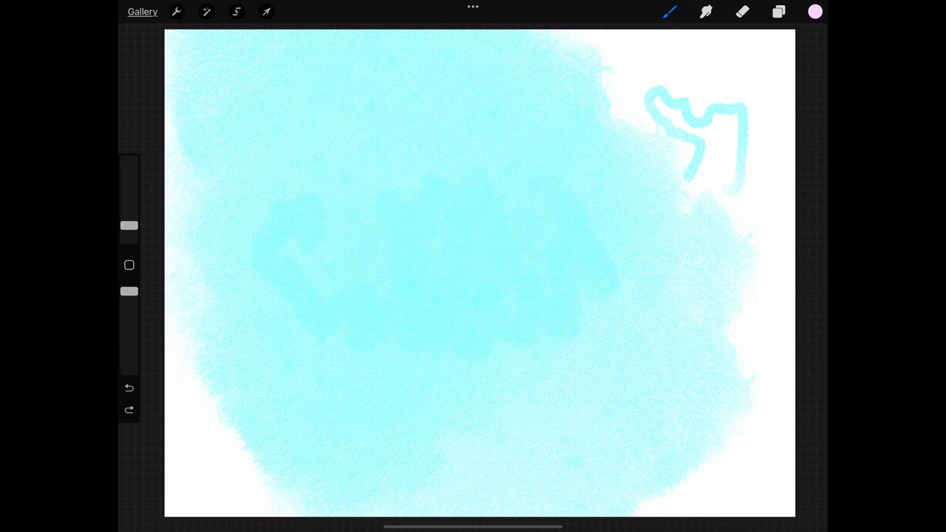
Set the canvas Background colour to hot pink via the Layers panel.
{"action": "left_click", "coordinate": [778, 12]}
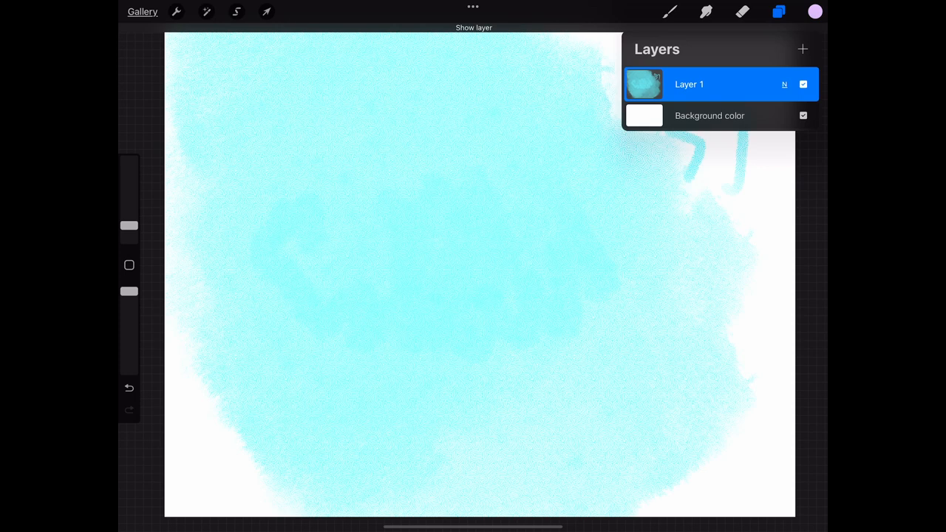
{"action": "left_click", "coordinate": [644, 116]}
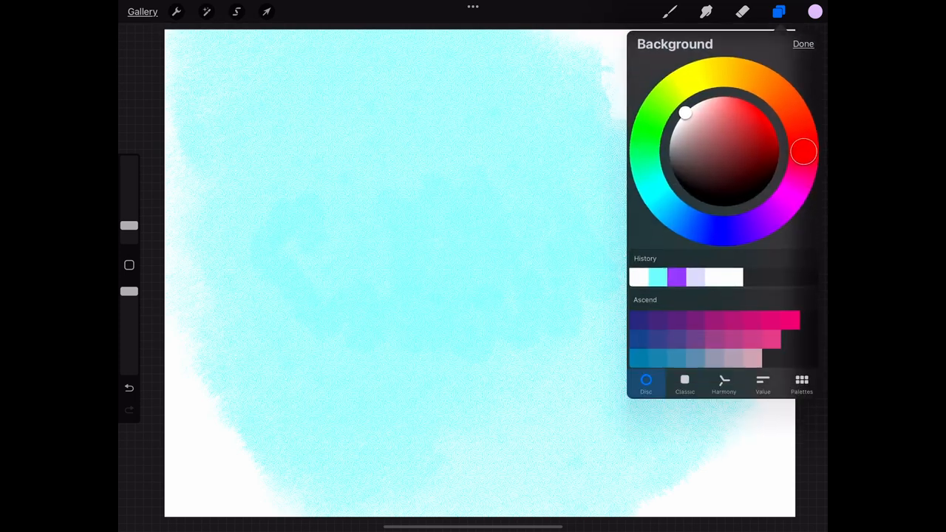
{"action": "left_click_drag", "start_coordinate": [686, 112], "coordinate": [753, 98]}
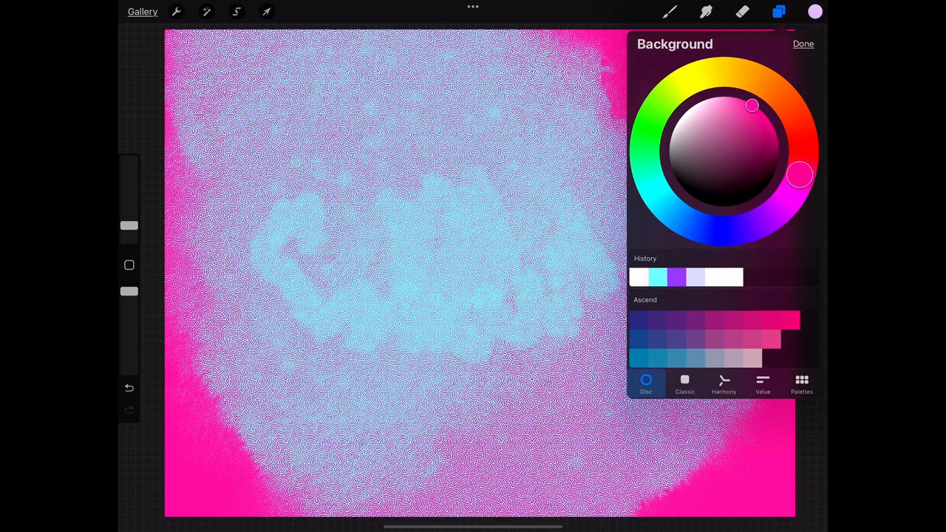
{"action": "left_click", "coordinate": [778, 12]}
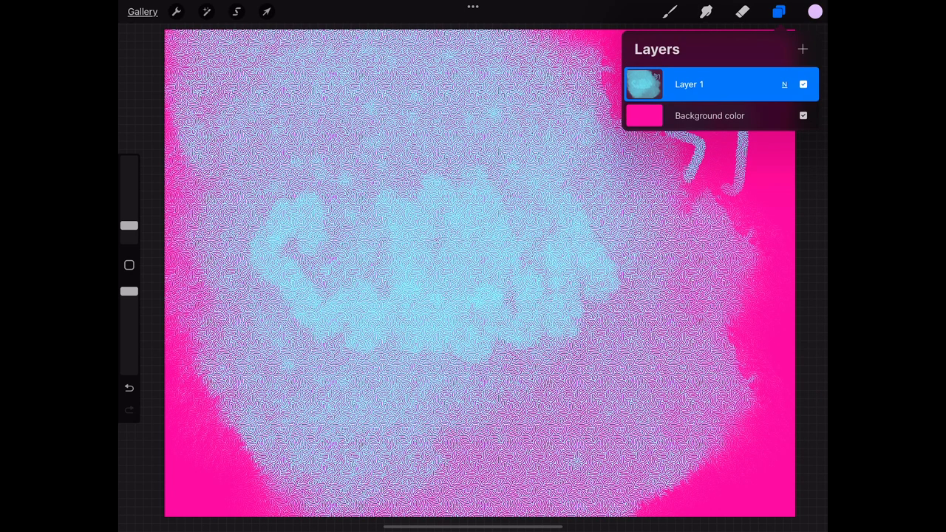
{"action": "left_click", "coordinate": [645, 115]}
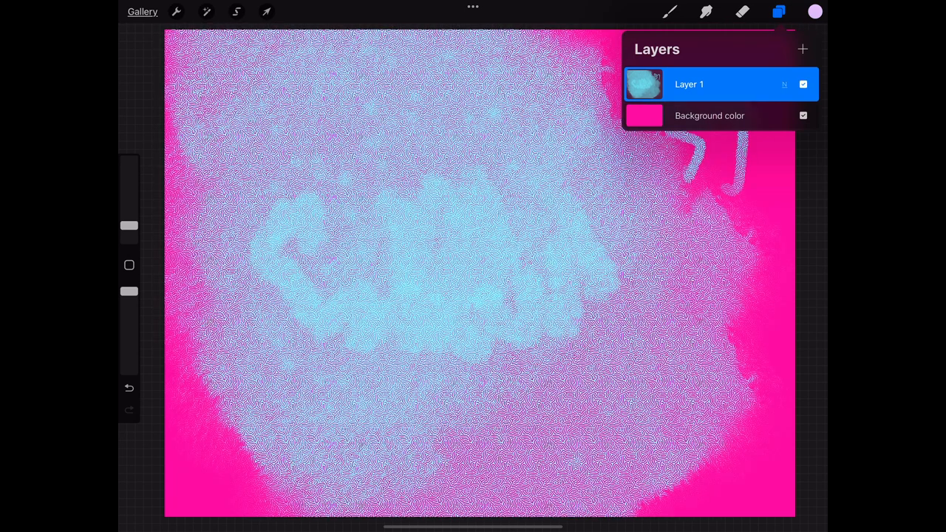
{"action": "left_click", "coordinate": [784, 84]}
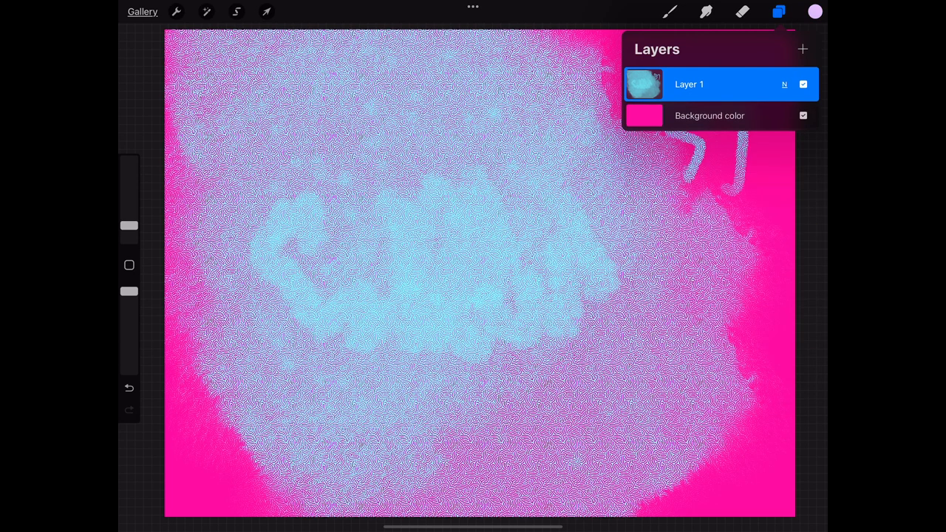
{"action": "left_click", "coordinate": [802, 49]}
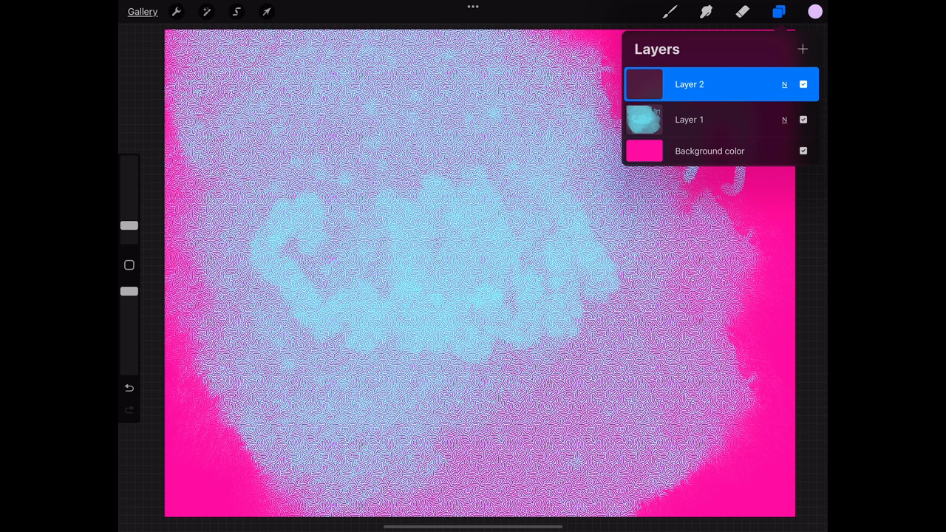
Check Layer 2's visibility, then paint a large green Tesselated texture blob over its centre.
{"action": "left_click", "coordinate": [802, 82]}
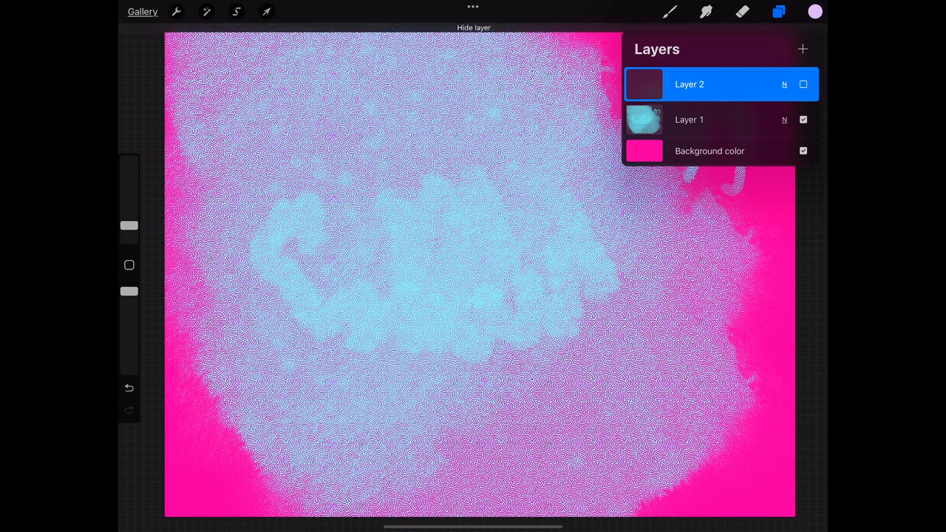
{"action": "left_click", "coordinate": [802, 83]}
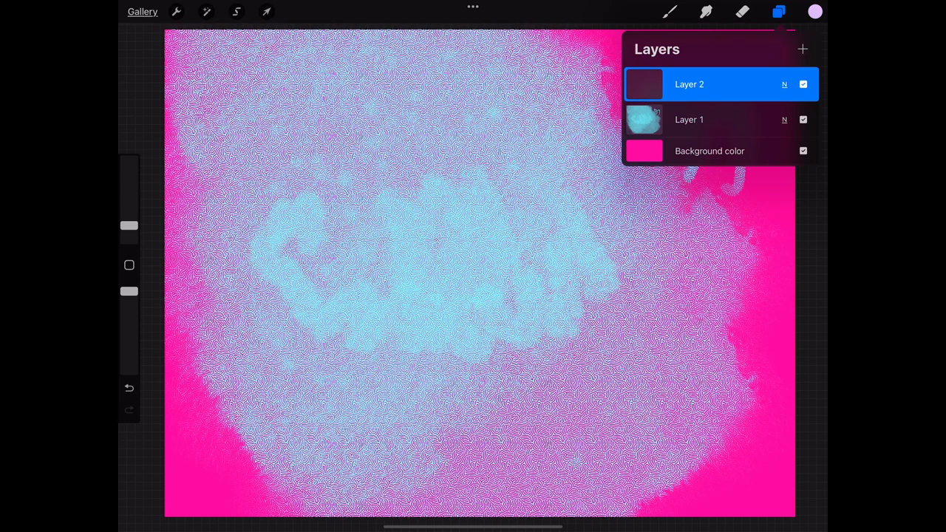
{"action": "left_click", "coordinate": [814, 12]}
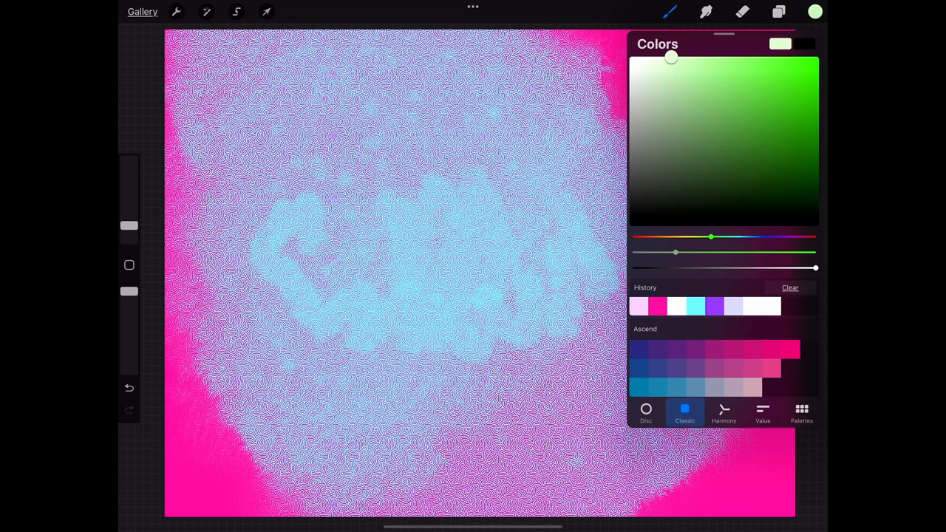
{"action": "left_click", "coordinate": [668, 12]}
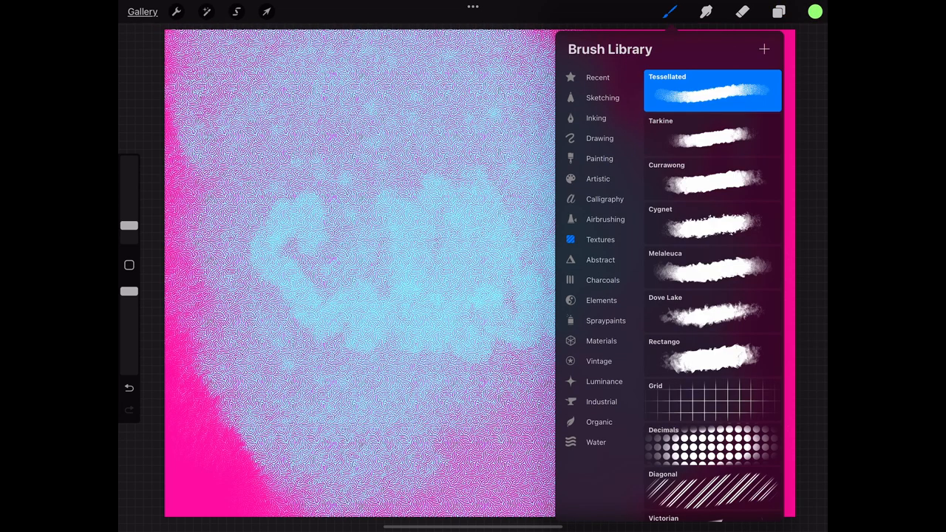
{"action": "left_click", "coordinate": [712, 134]}
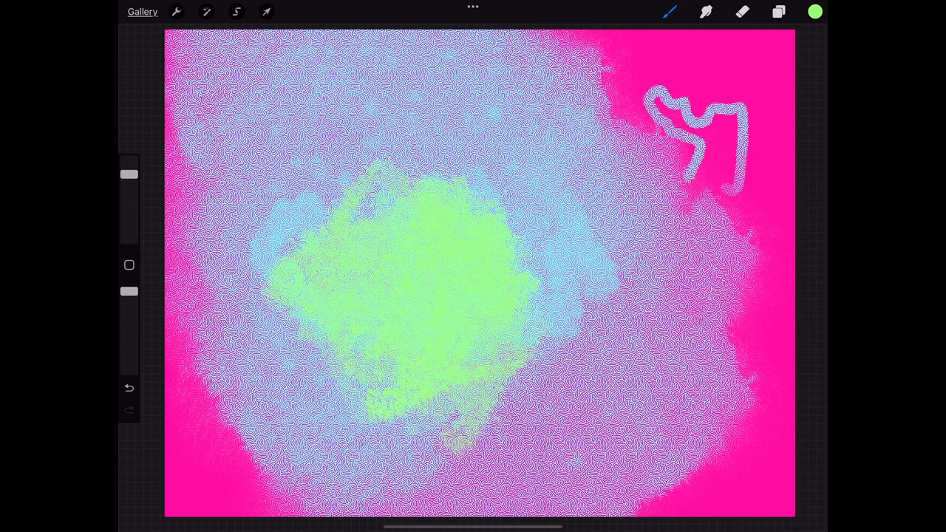
Switch to Layer 1 and choose yellow as the paint colour for the next strokes.
{"action": "left_click", "coordinate": [778, 12]}
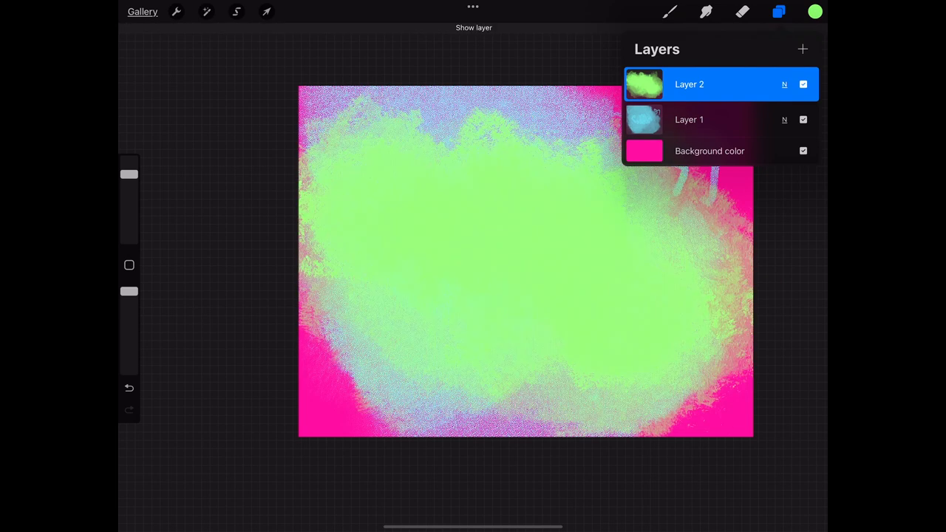
{"action": "left_click", "coordinate": [803, 83]}
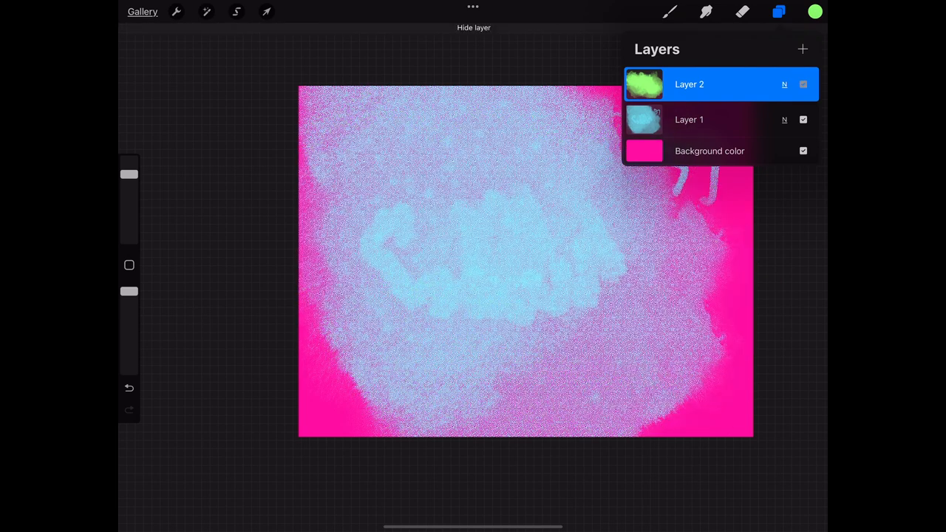
{"action": "left_click", "coordinate": [689, 118]}
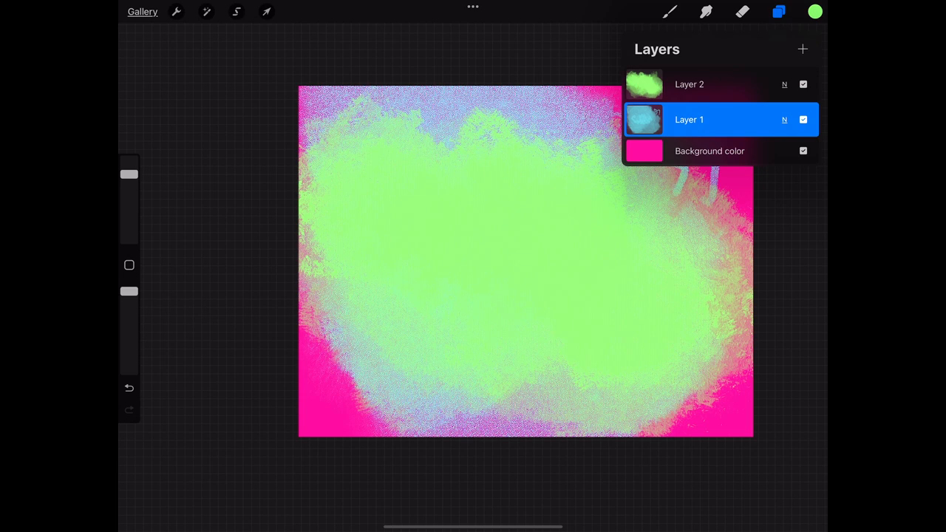
{"action": "left_click", "coordinate": [813, 12]}
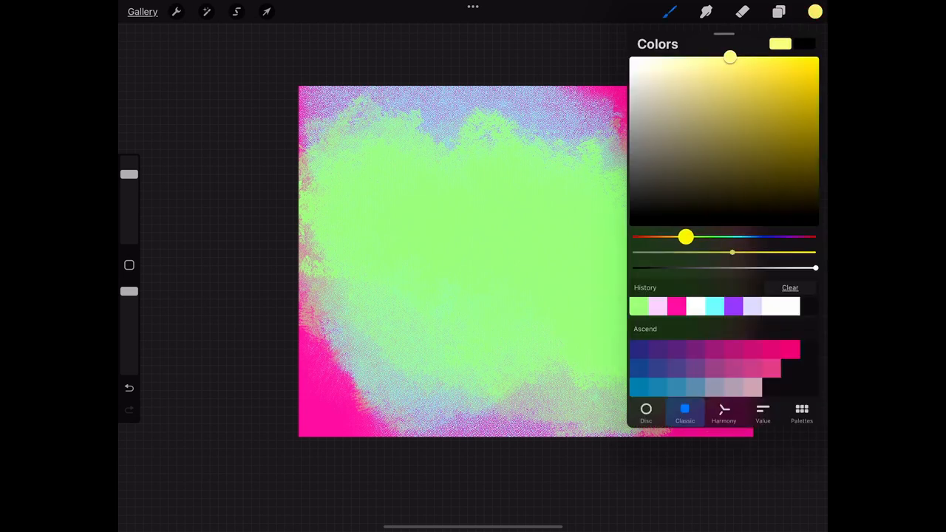
{"action": "left_click", "coordinate": [778, 11]}
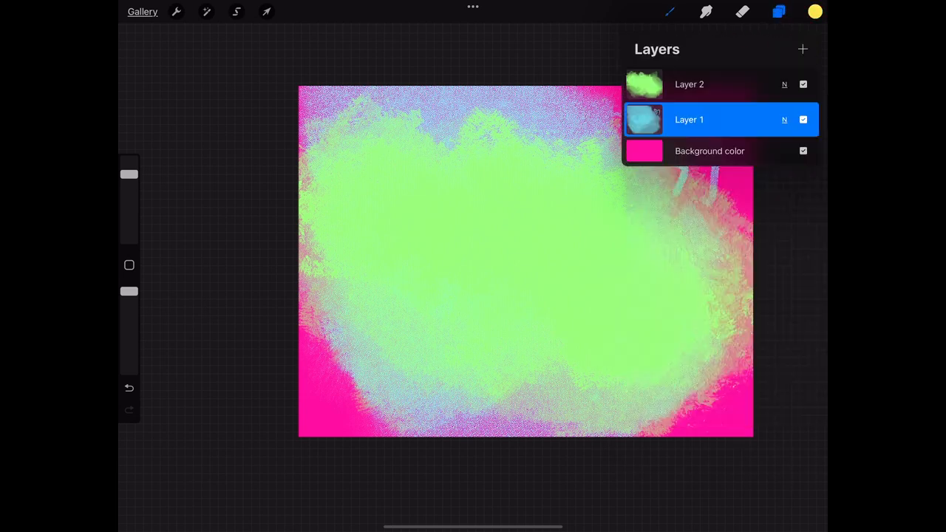
{"action": "left_click", "coordinate": [668, 12]}
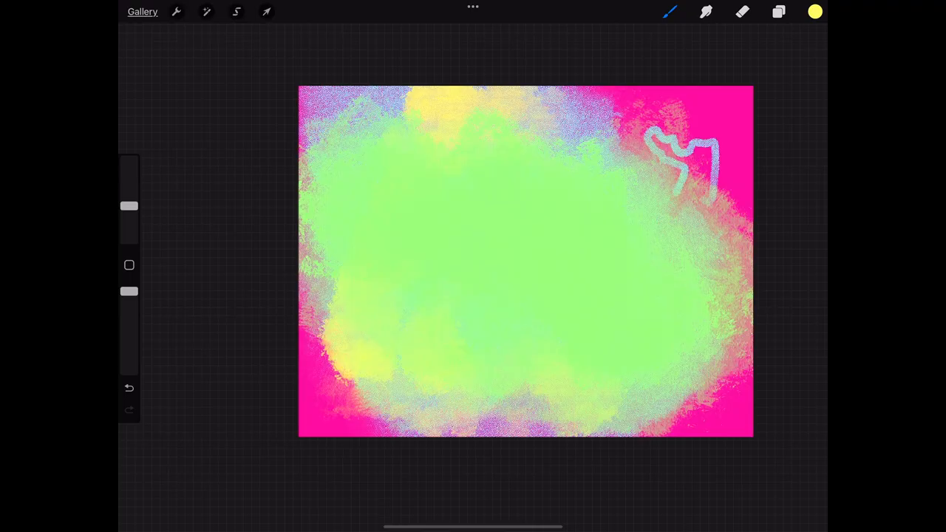
Smudge the yellow patches and pink corners softly into the green wash.
{"action": "left_click", "coordinate": [707, 12]}
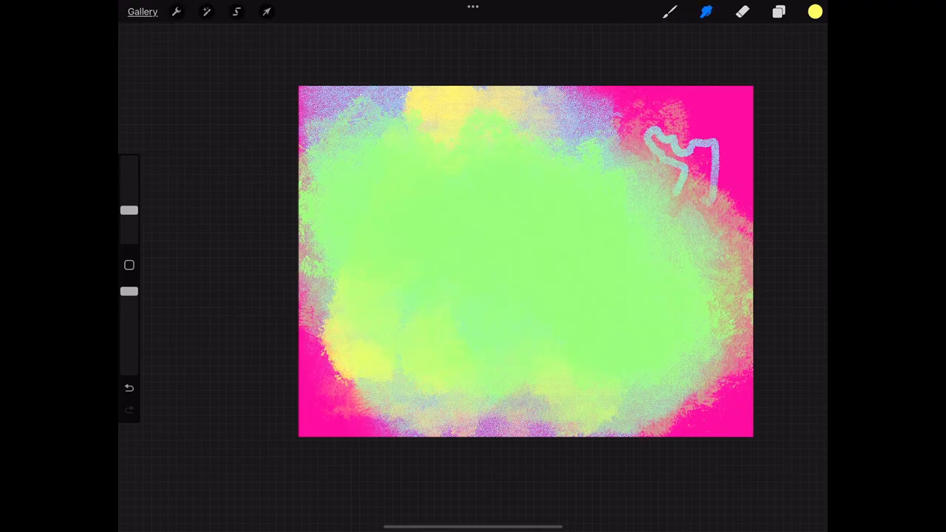
{"action": "left_click", "coordinate": [705, 12]}
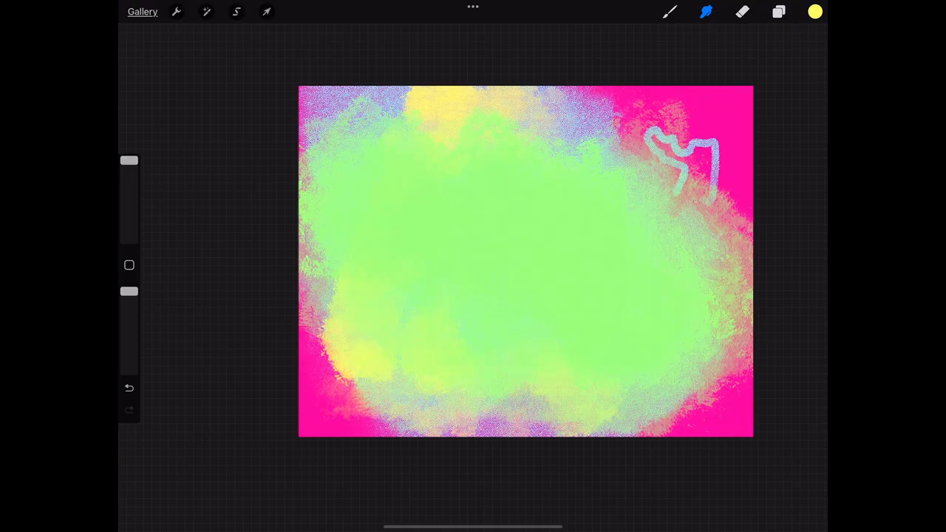
{"action": "left_click", "coordinate": [778, 12]}
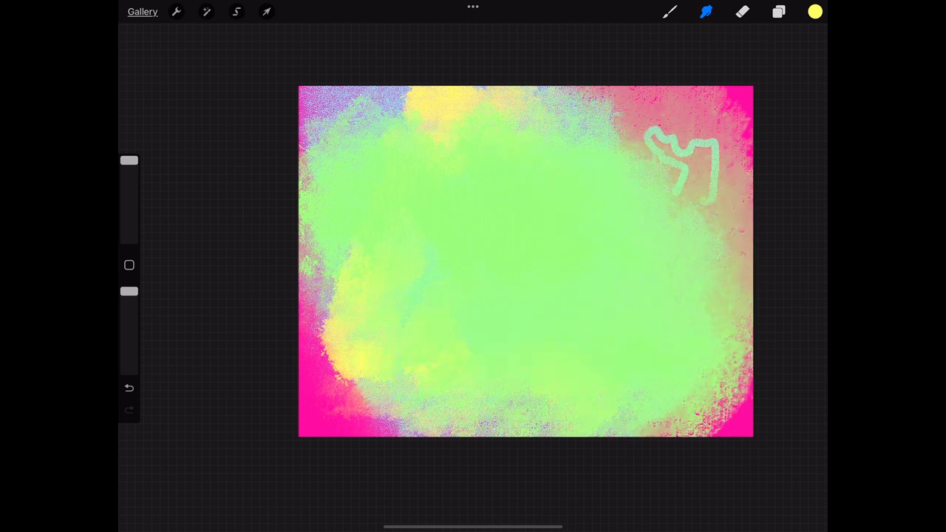
{"action": "left_click", "coordinate": [778, 12]}
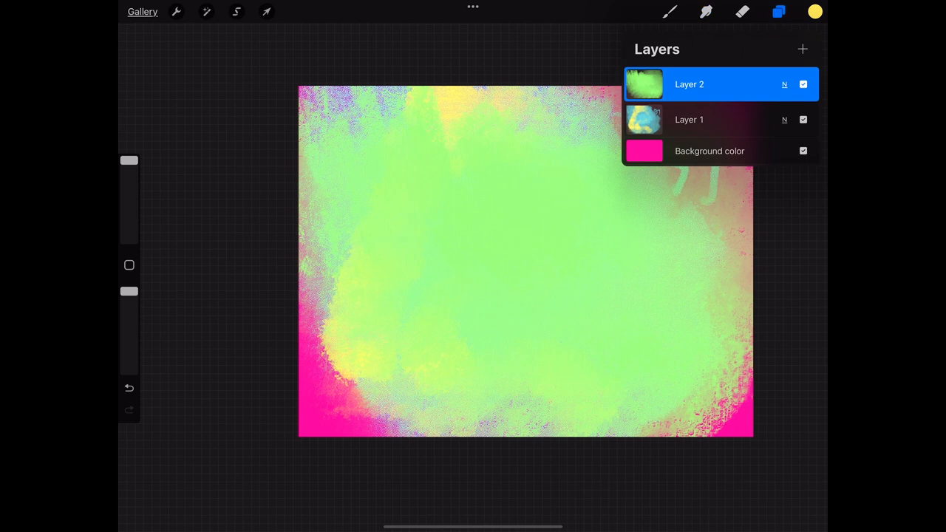
{"action": "left_click", "coordinate": [779, 12]}
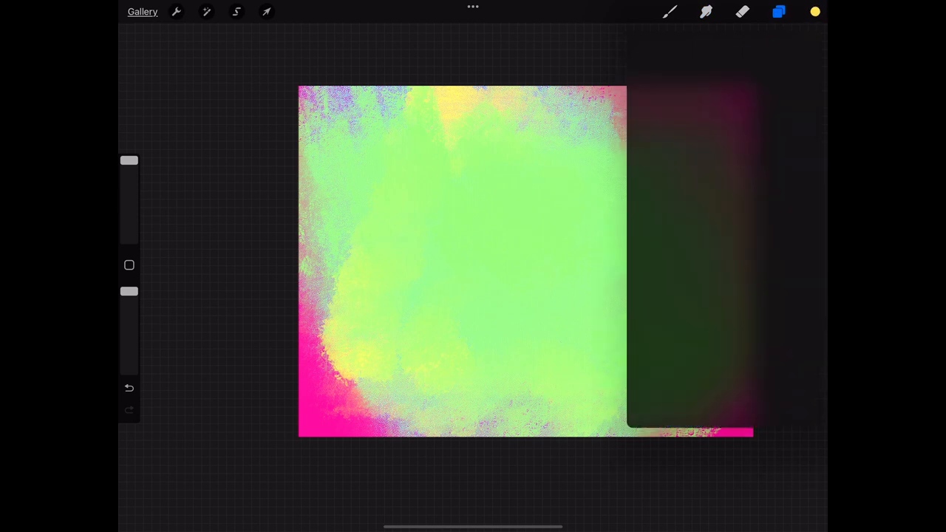
Paint a red blob near the centre and scatter red and pink flecks around it.
{"action": "left_click", "coordinate": [813, 12]}
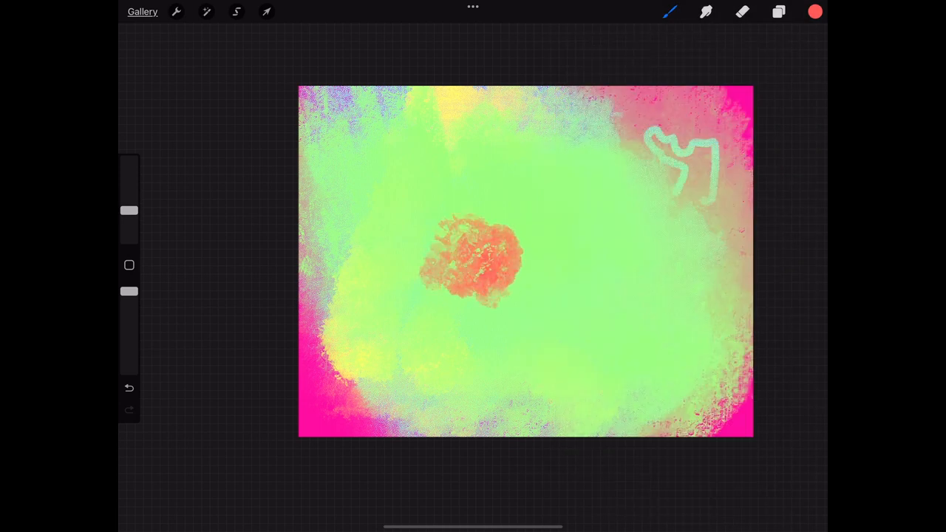
{"action": "left_click", "coordinate": [668, 12]}
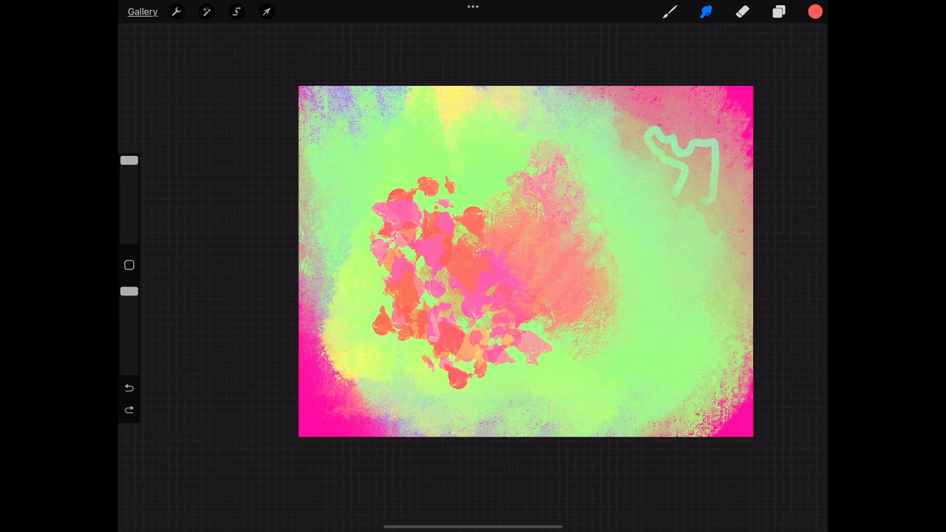
{"action": "left_click", "coordinate": [705, 12]}
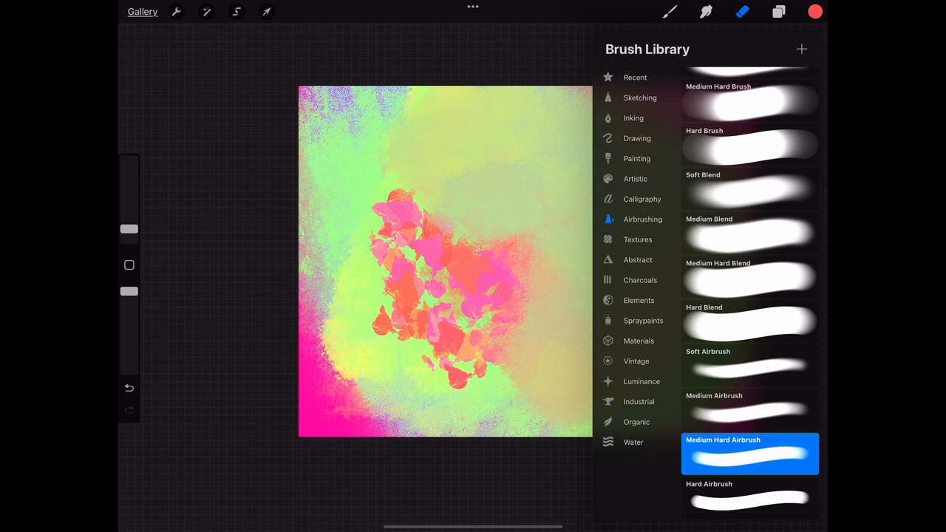
Erase diagonal bands across the canvas with the Artistic Aurora eraser.
{"action": "left_click", "coordinate": [635, 178]}
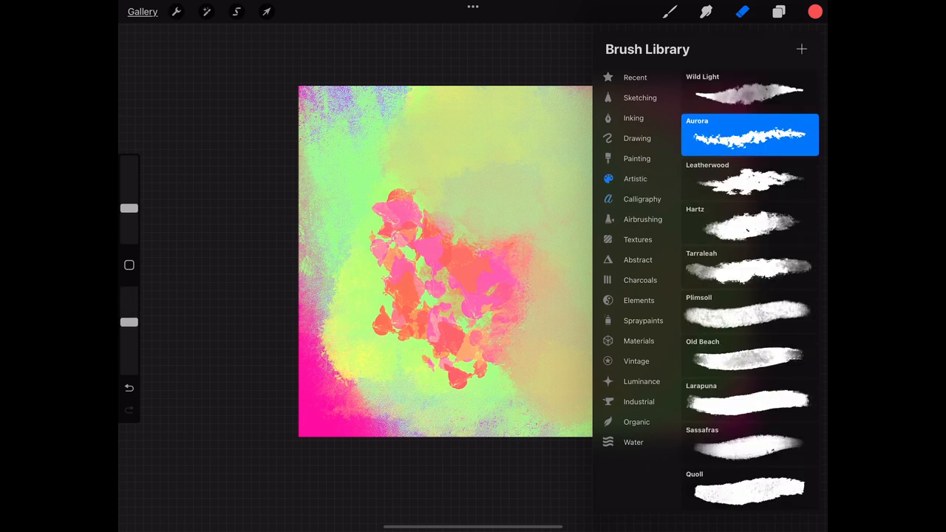
{"action": "left_click", "coordinate": [748, 399]}
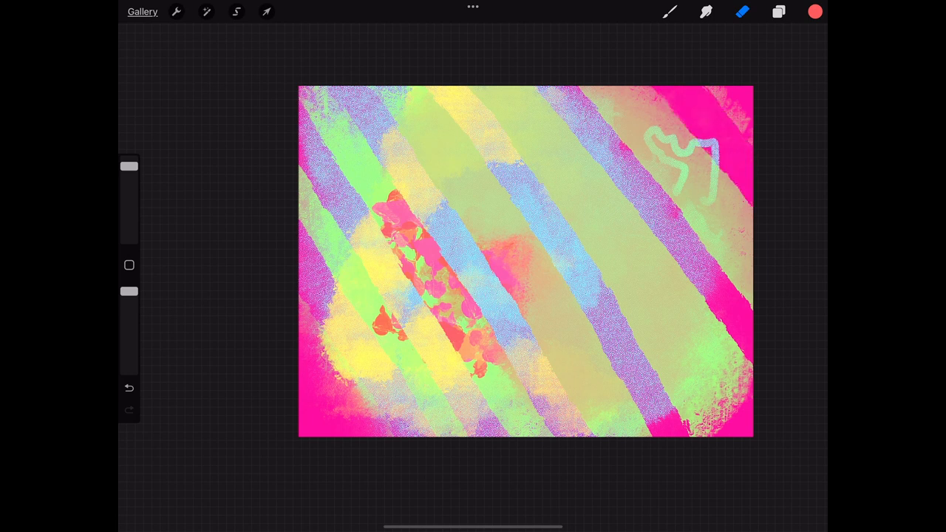
{"action": "left_click", "coordinate": [778, 12]}
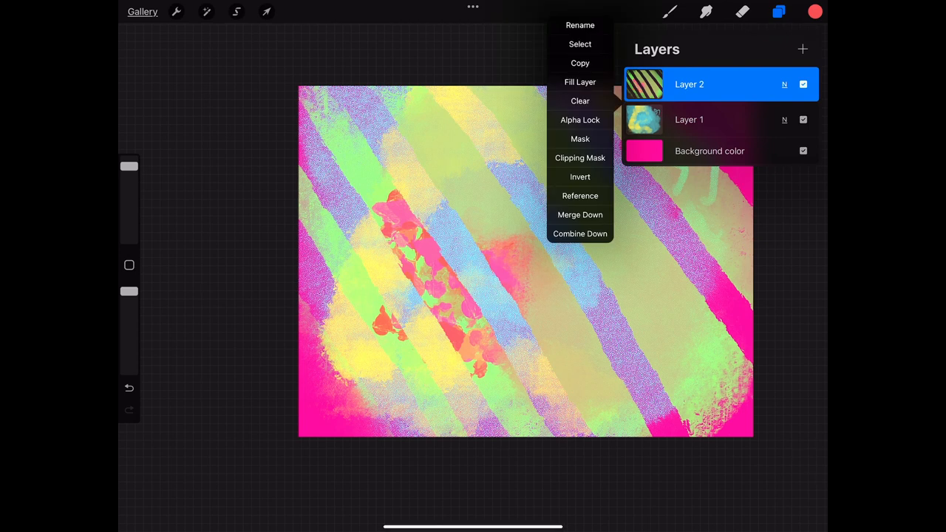
Merge Layer 2 down into Layer 1 and rename the merged layer 'Fun Times'.
{"action": "left_click", "coordinate": [579, 214]}
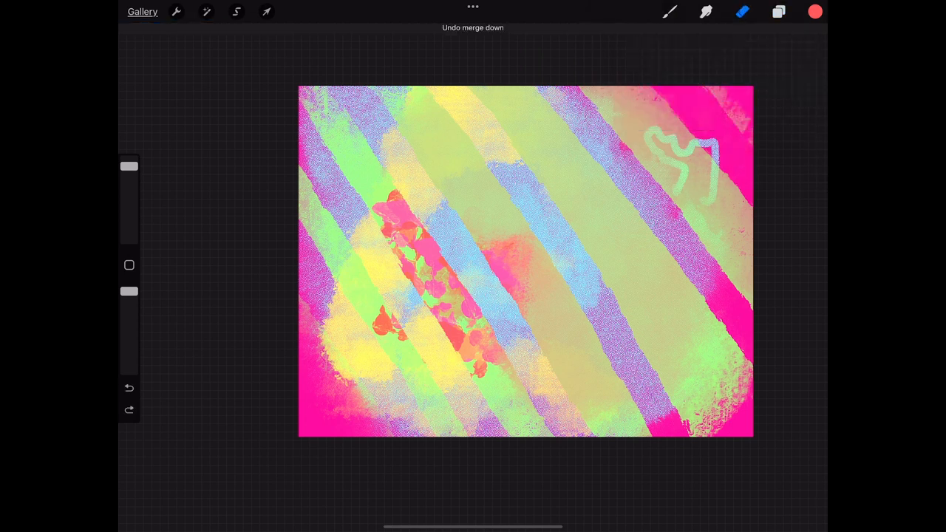
{"action": "left_click", "coordinate": [777, 12]}
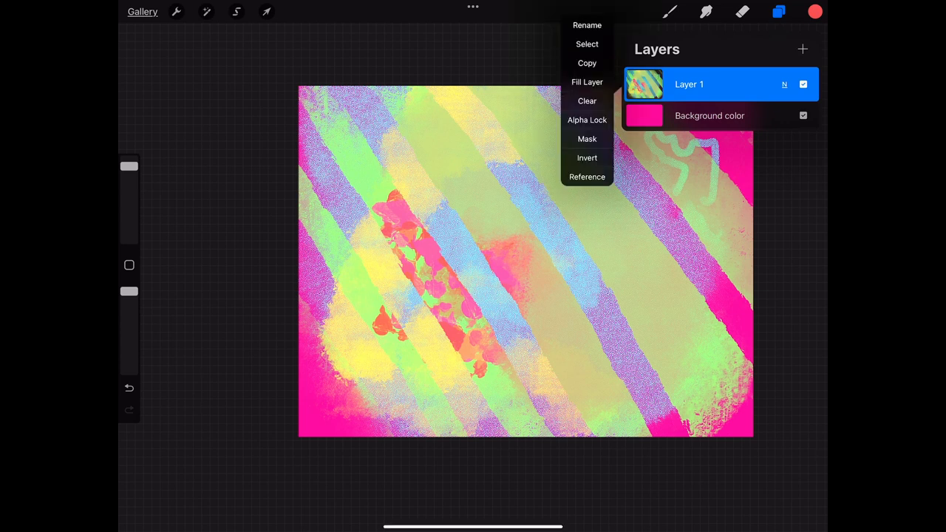
{"action": "left_click", "coordinate": [585, 25]}
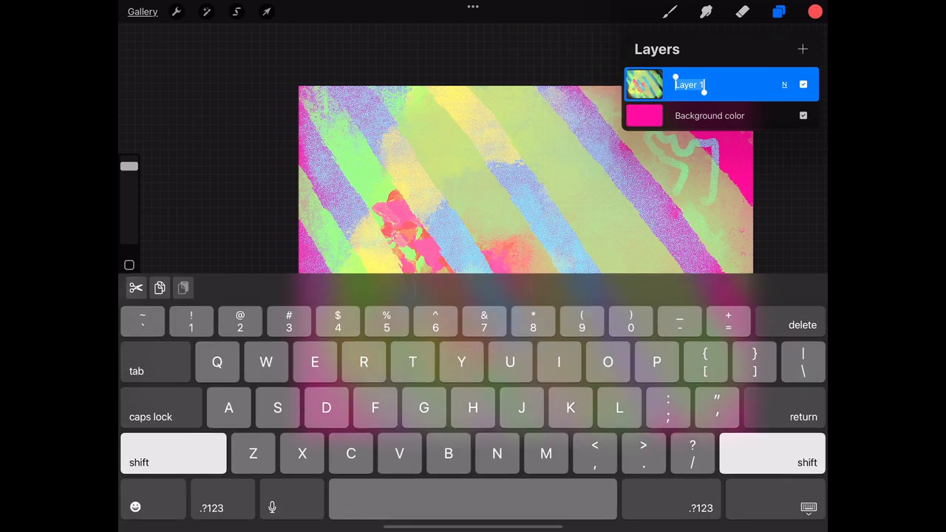
{"action": "type", "text": "Fun Times"}
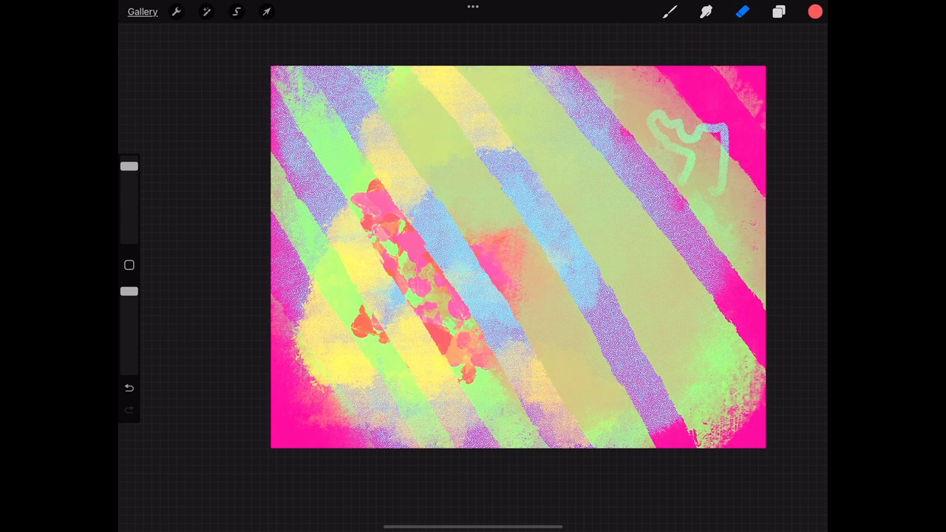
Bring up the Share options from the Actions menu, listing image and layer export formats.
{"action": "left_click", "coordinate": [176, 11]}
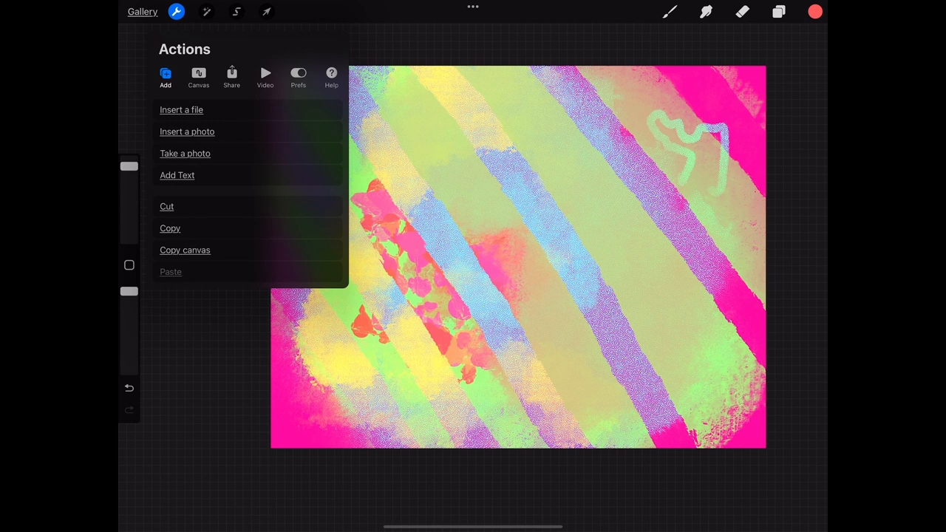
{"action": "left_click", "coordinate": [198, 77]}
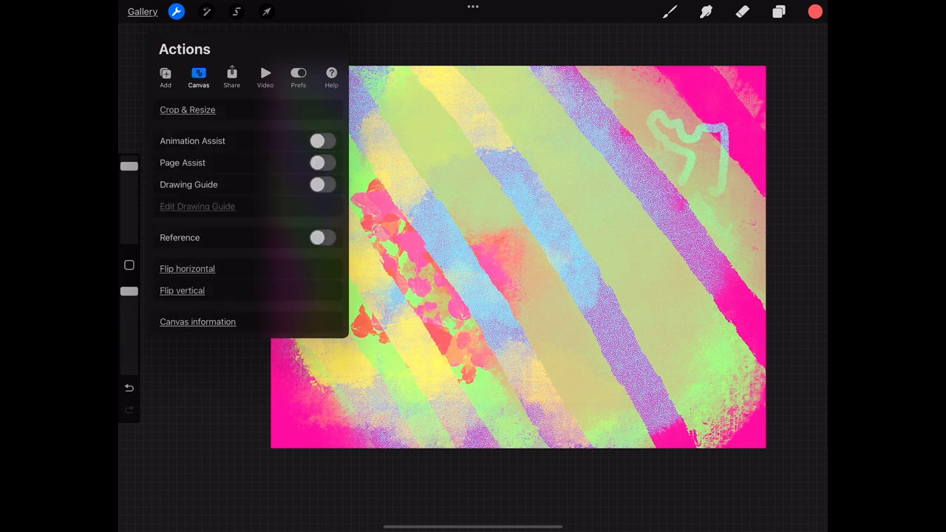
{"action": "left_click", "coordinate": [231, 77]}
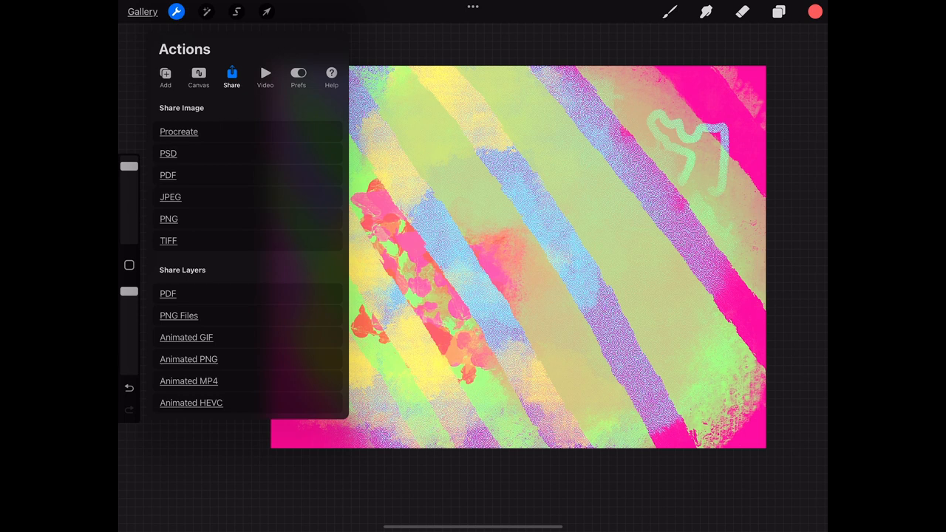